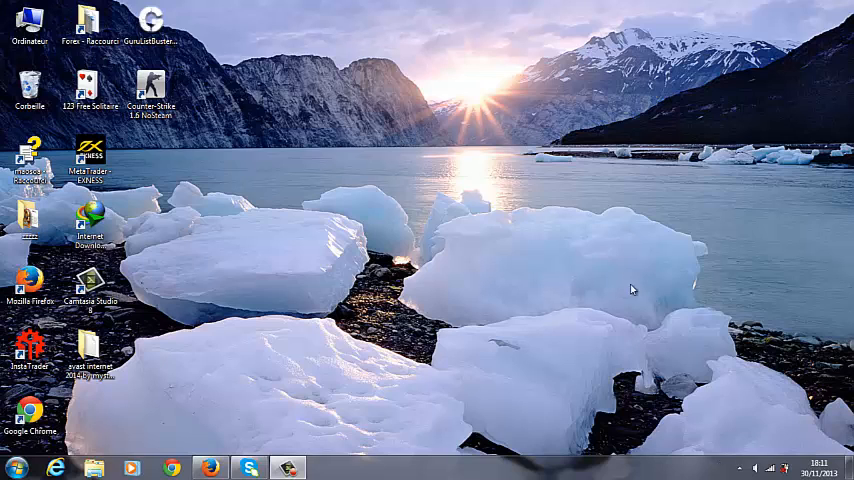
mouse_move(283, 338)
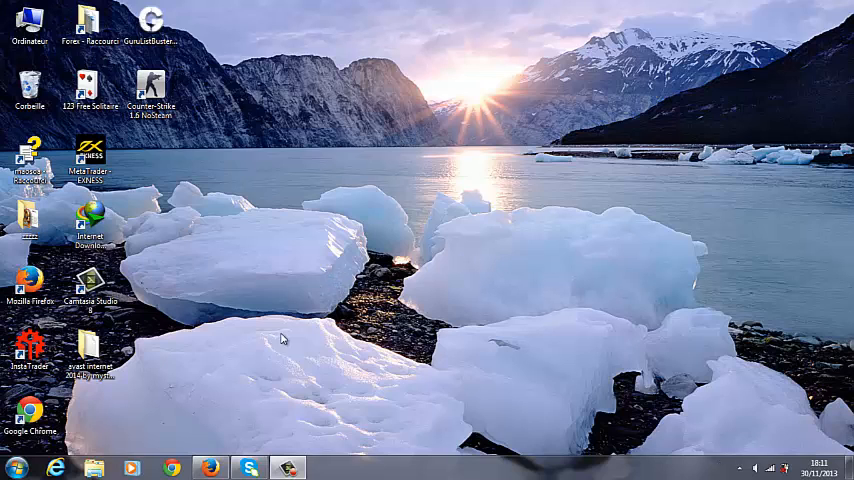
mouse_move(281, 349)
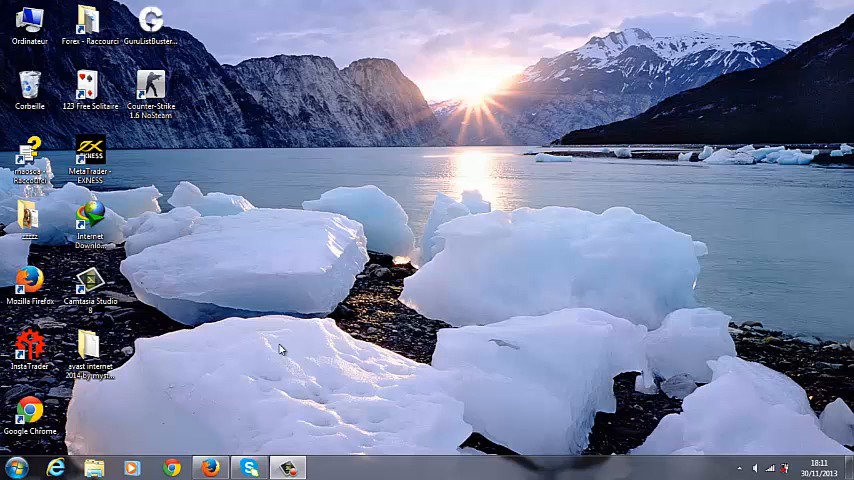
mouse_move(253, 392)
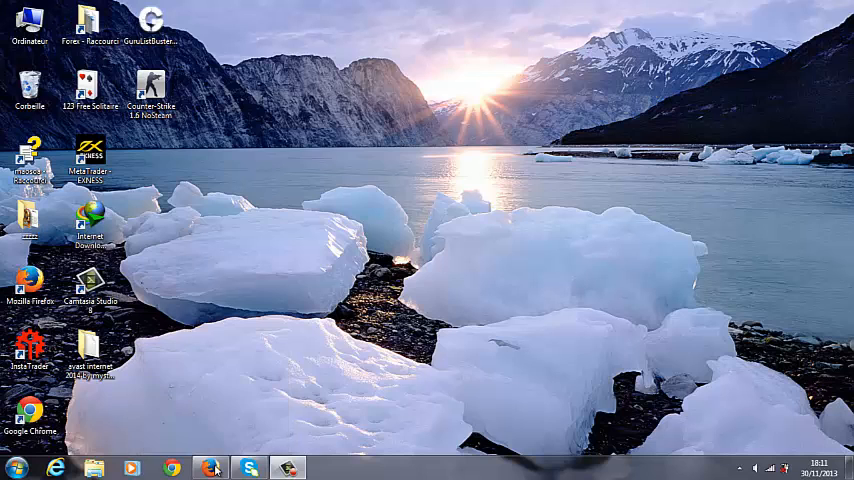
Step: Search Google in Firefox for 'plane finder' and open the Plane Finder live tracker
left_click(210, 467)
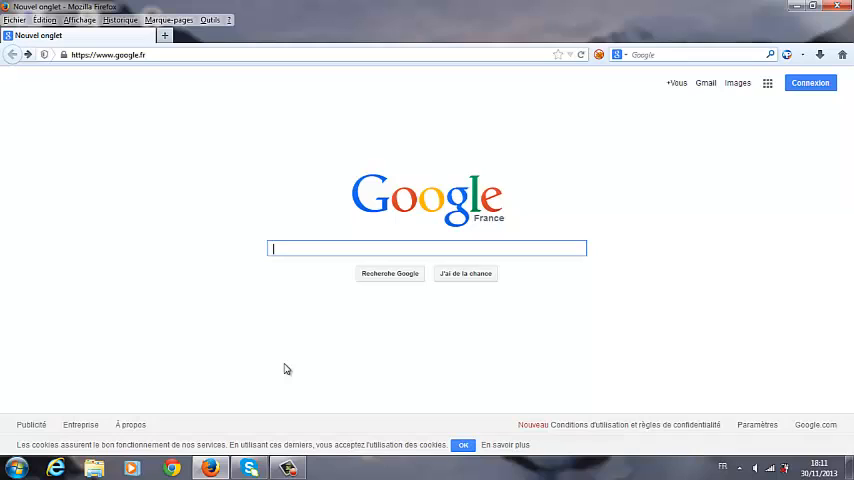
type("plane finder")
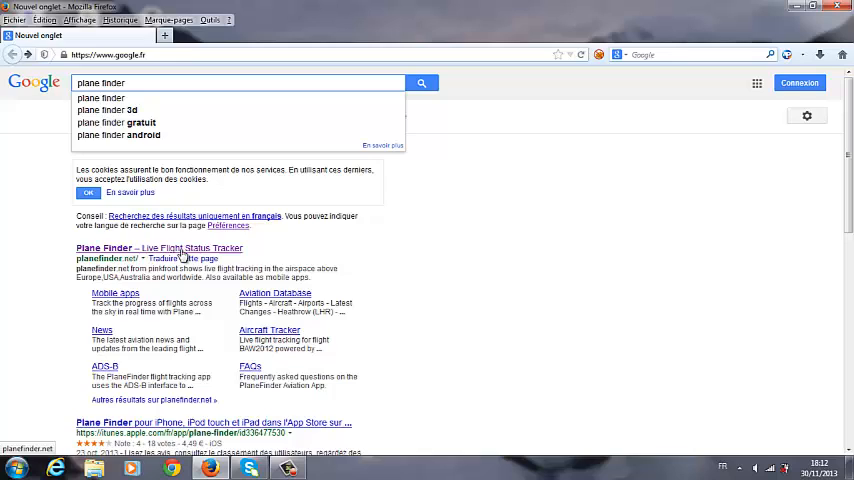
left_click(159, 248)
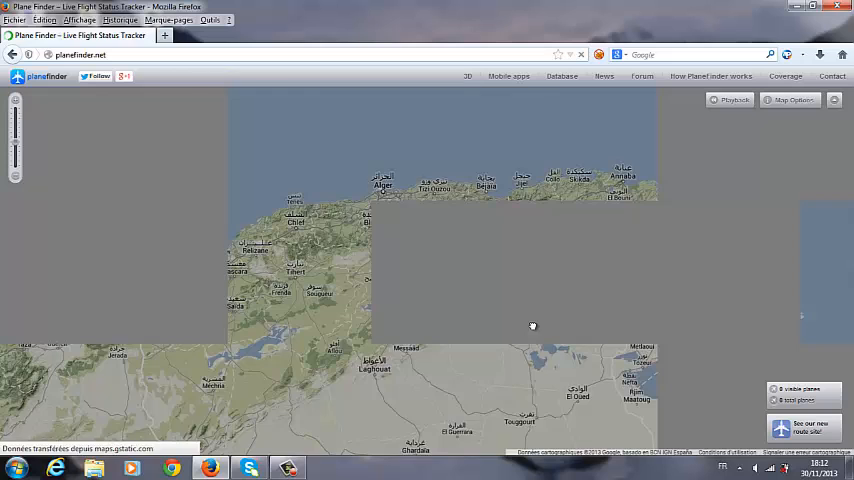
Step: Drag the live flight map north toward Spain
left_click_drag(532, 326, 520, 356)
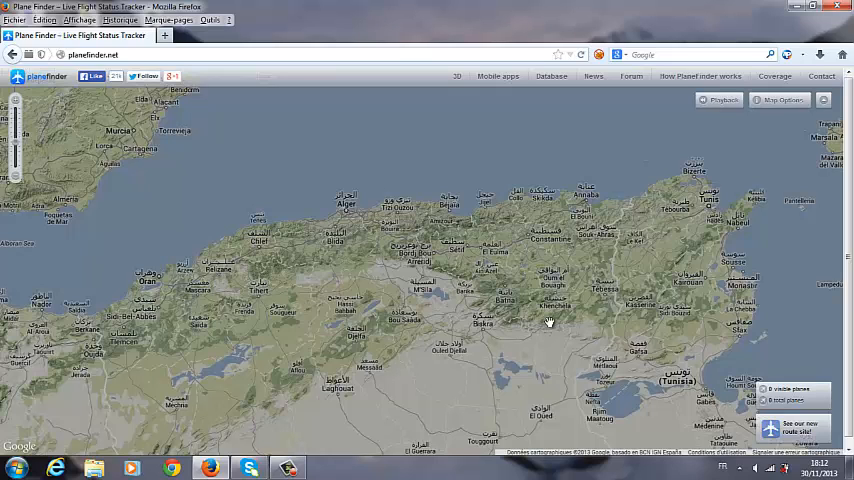
mouse_move(444, 304)
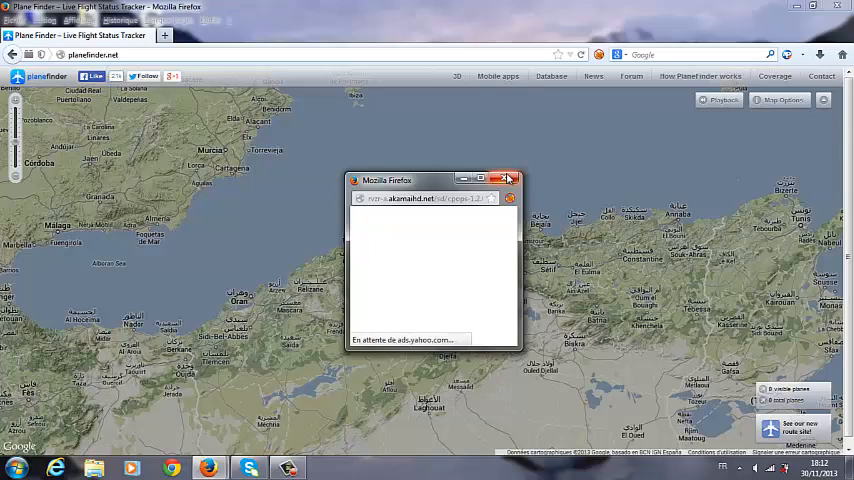
Step: Close the pop-up advertisement covering the Plane Finder map
left_click(508, 180)
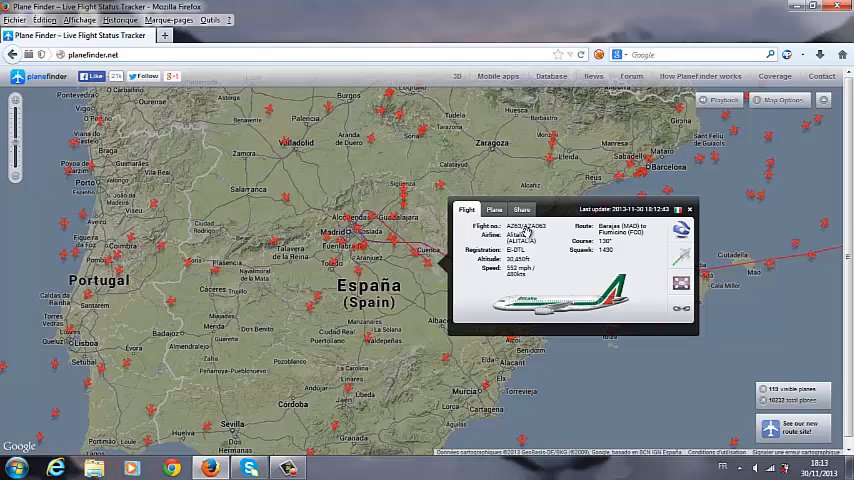
Step: View the Alitalia flight's aircraft details (Airbus A320), then close its info card
left_click(495, 209)
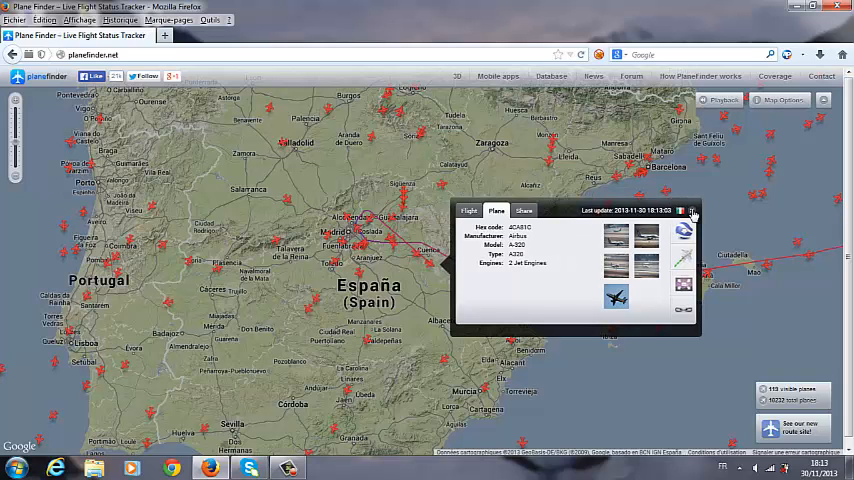
left_click(691, 210)
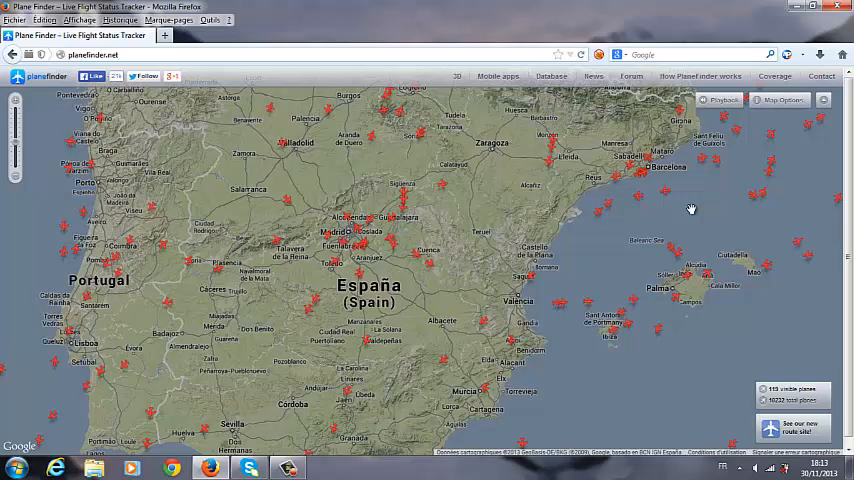